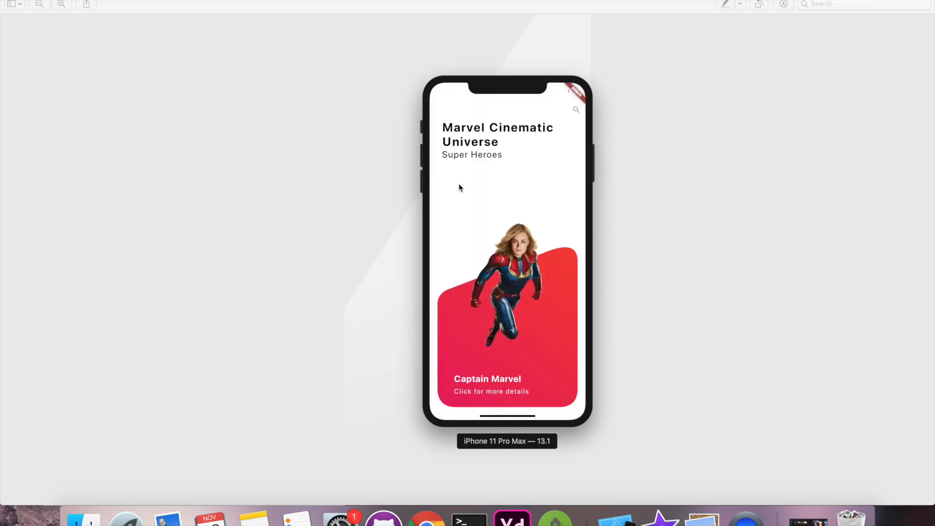
# - Bring up the intention actions for the dashboard's InkWell widget
pyautogui.click(518, 298)
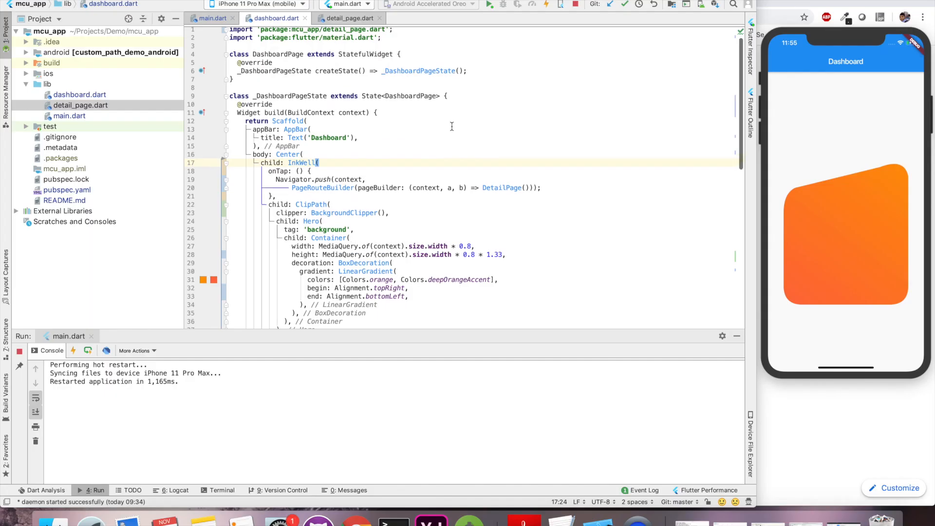
pyautogui.scroll(-3)
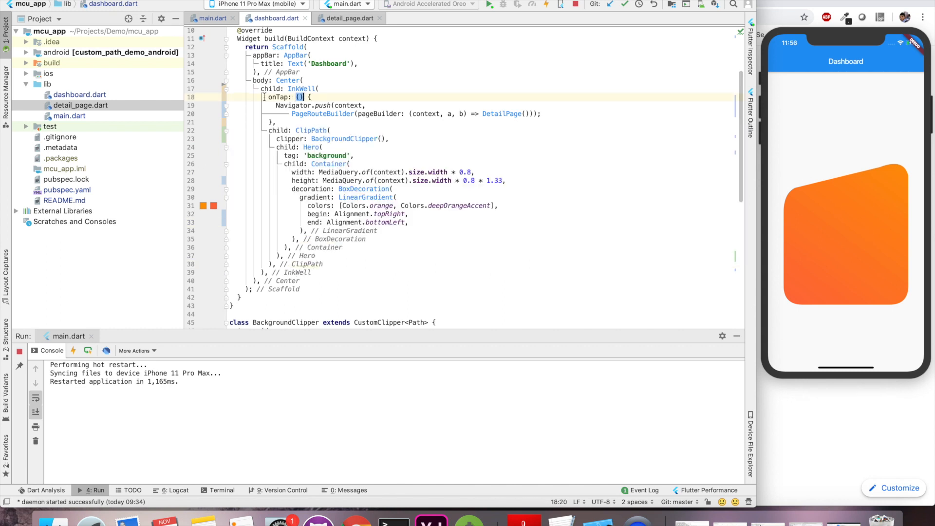
pyautogui.click(347, 18)
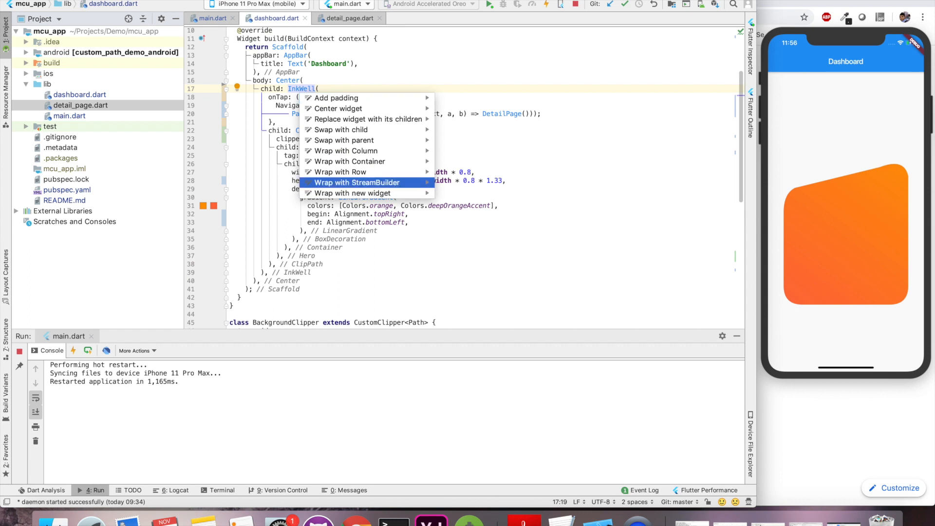
# - Wrap the InkWell in a Column and add bold 'MCU App' (fontSize 32) and 'Super Heroes' (24) headings with letterSpacing 3
pyautogui.click(346, 151)
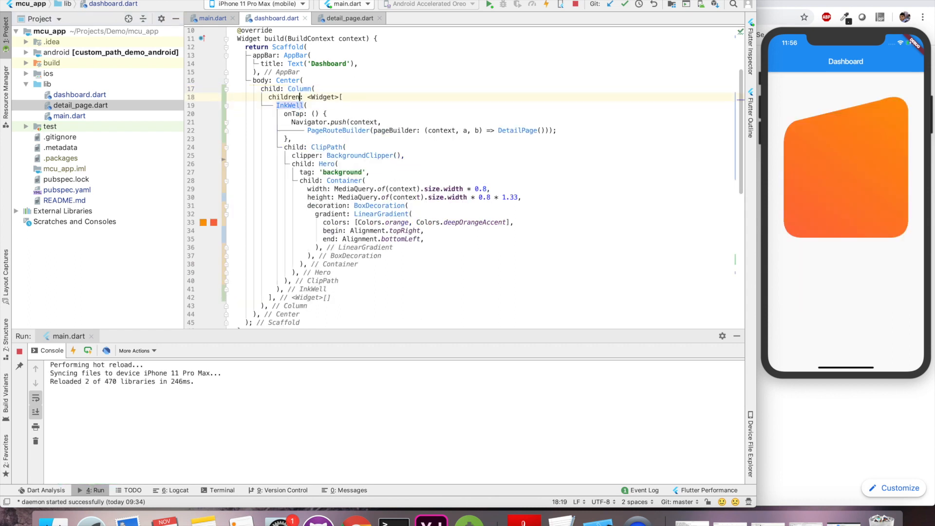
pyautogui.write('Text()')
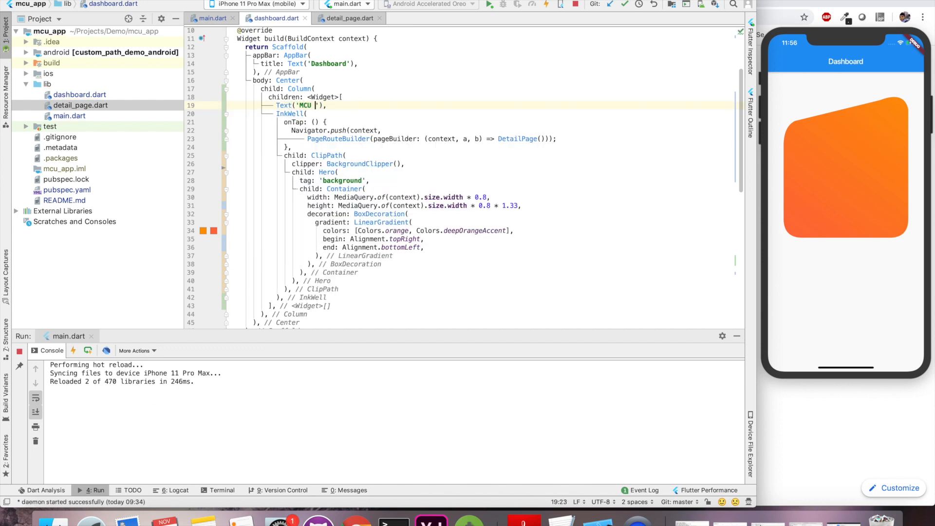
pyautogui.write('App')
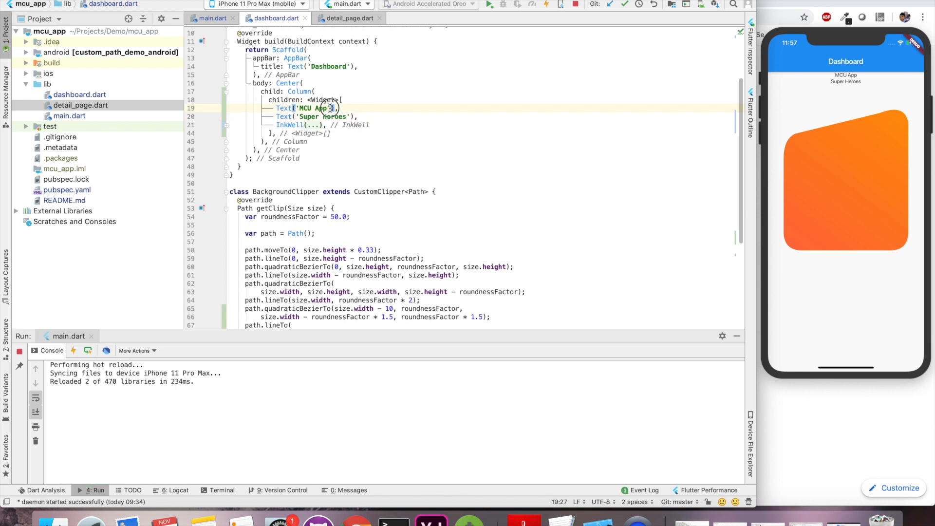
pyautogui.write(', style: TextStyle(fontSize: 32,')
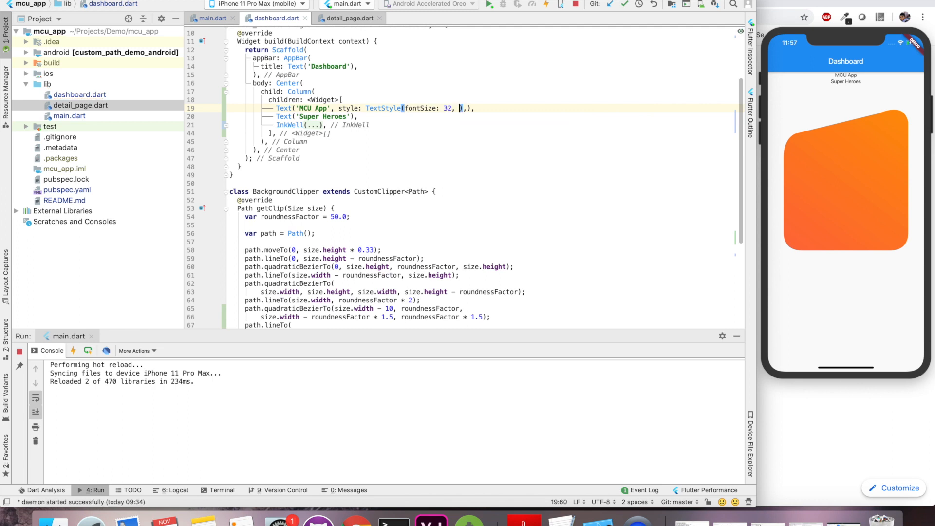
pyautogui.write('fontWeight: FontWeight.bold,')
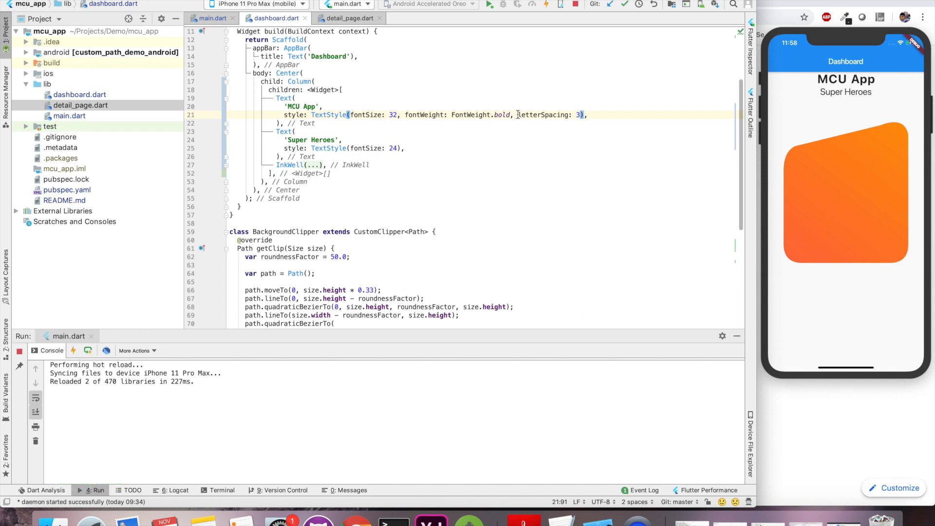
pyautogui.write('letterSpacing: 3')
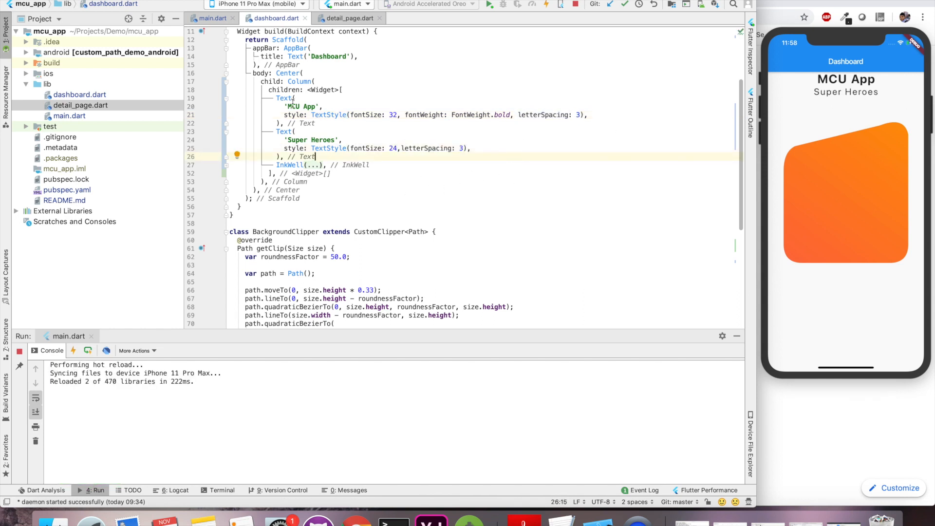
# - Give the Column crossAxisAlignment.start and wrap the card in Expanded
pyautogui.write('cross')
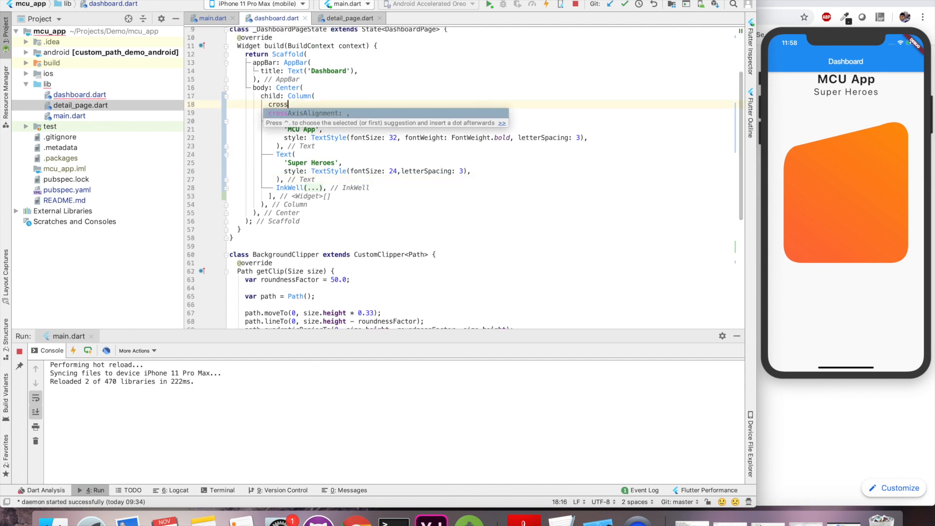
pyautogui.write('AxisAlignment: CrossAxisAlignment.start,')
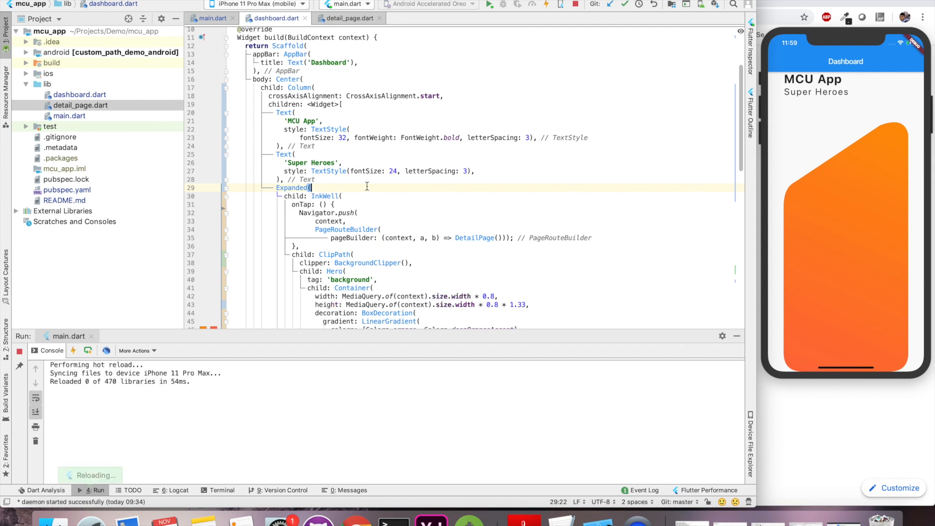
# - Create a new hero_card.dart file in the widgets folder
pyautogui.scroll(-3)
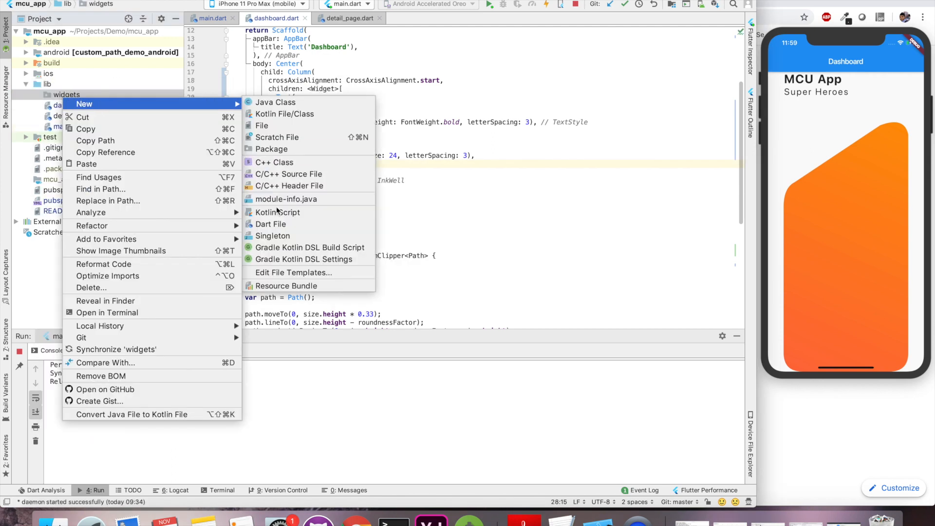
pyautogui.click(270, 224)
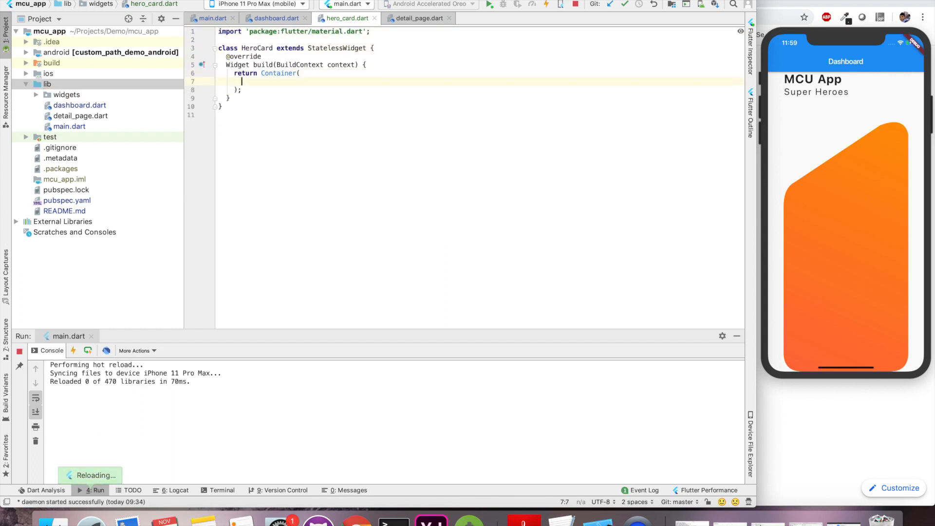
pyautogui.click(274, 18)
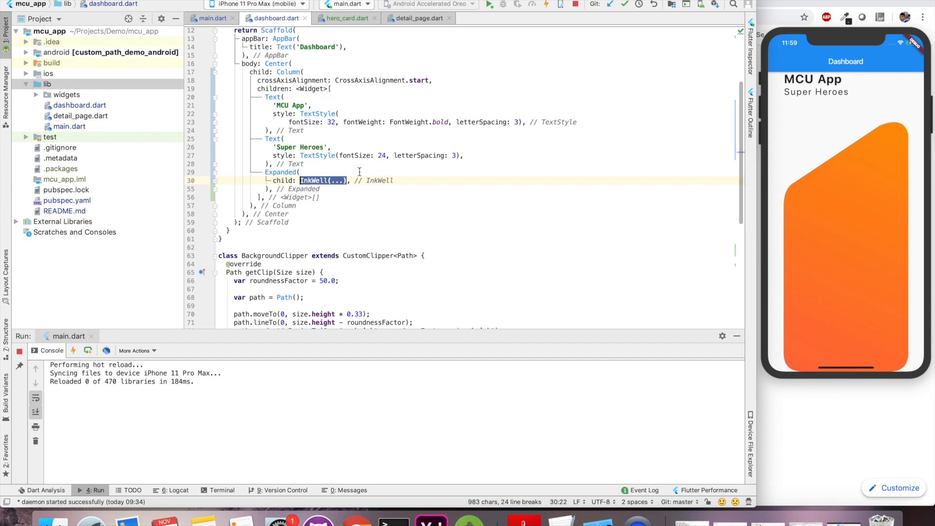
# - Move the InkWell and BackgroundClipper into HeroCard and use HeroCard() in the dashboard
pyautogui.click(346, 18)
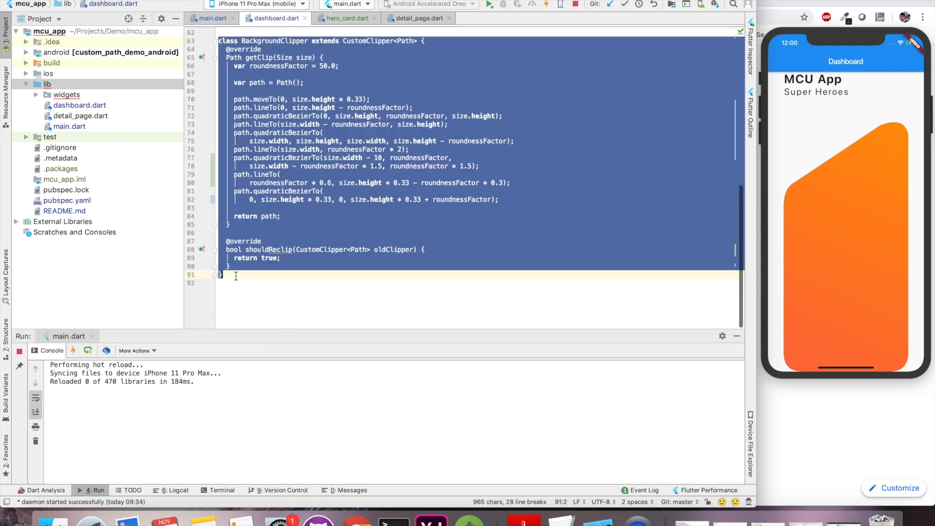
pyautogui.click(274, 18)
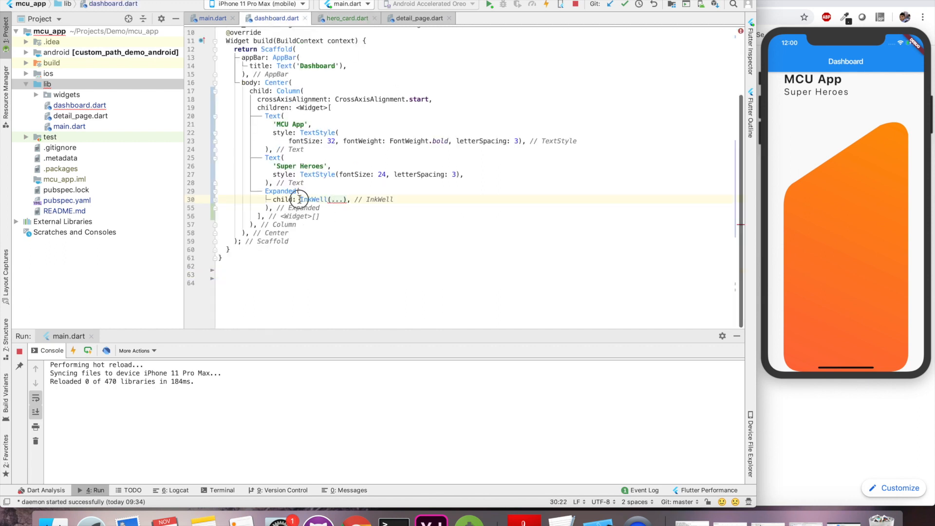
pyautogui.doubleClick(322, 199)
pyautogui.write('HeroCard')
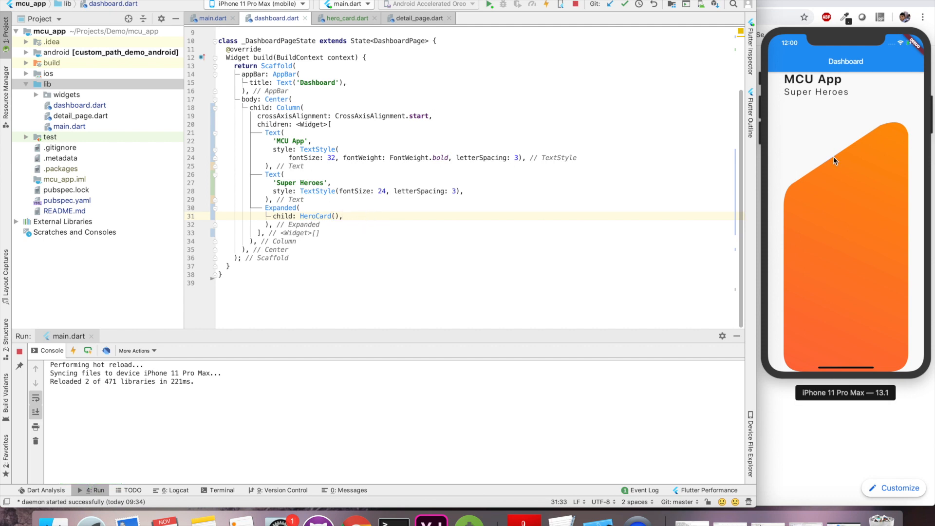
# - Wrap HeroCard's InkWell in a Stack (via Wrap with Row renamed to Stack)
pyautogui.click(345, 18)
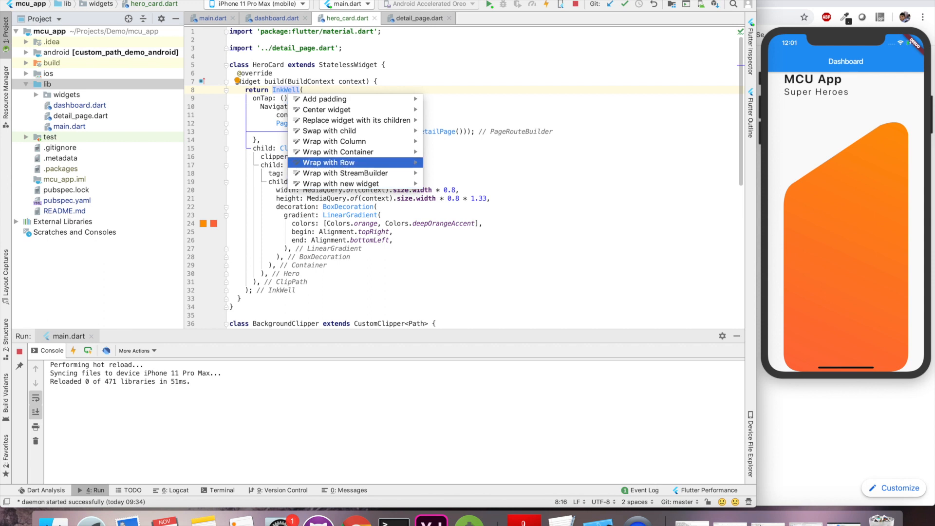
pyautogui.click(330, 162)
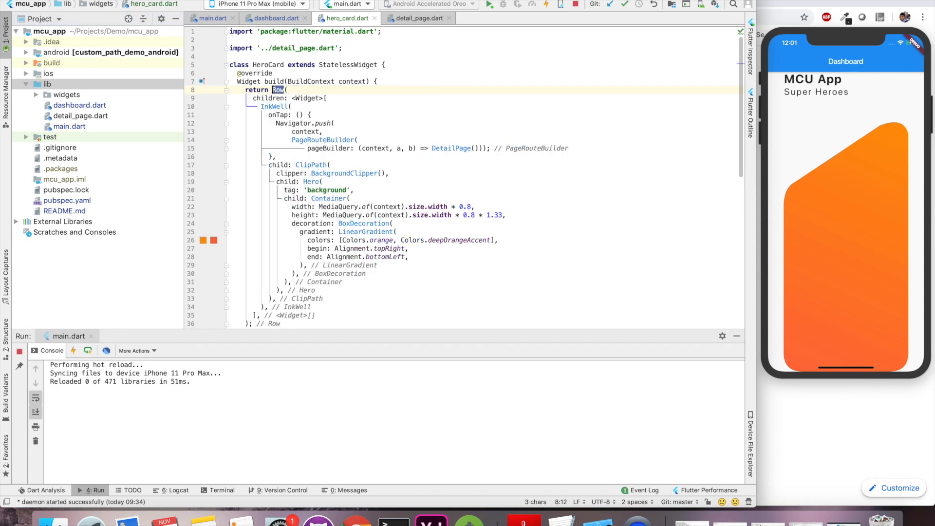
pyautogui.write('Stack')
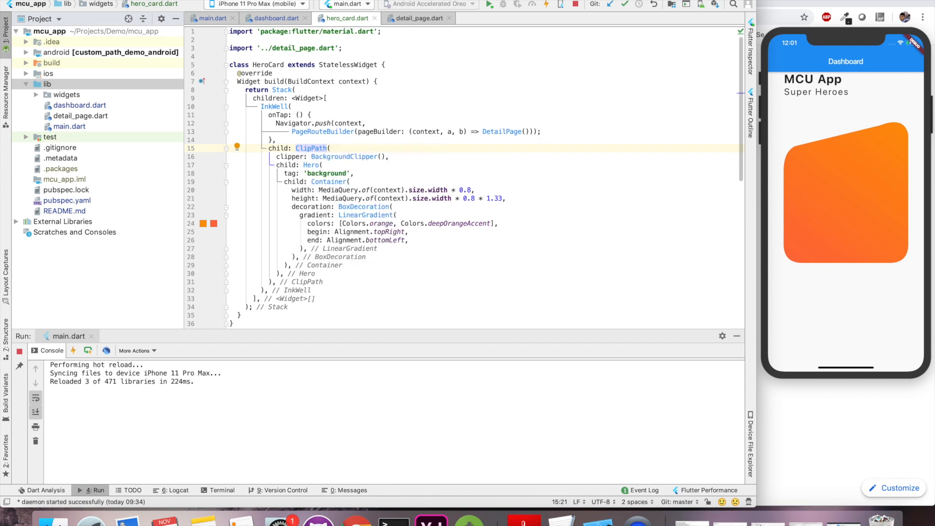
# - Wrap the ClipPath in an Align set to Alignment.bottomCenter
pyautogui.write('Align')
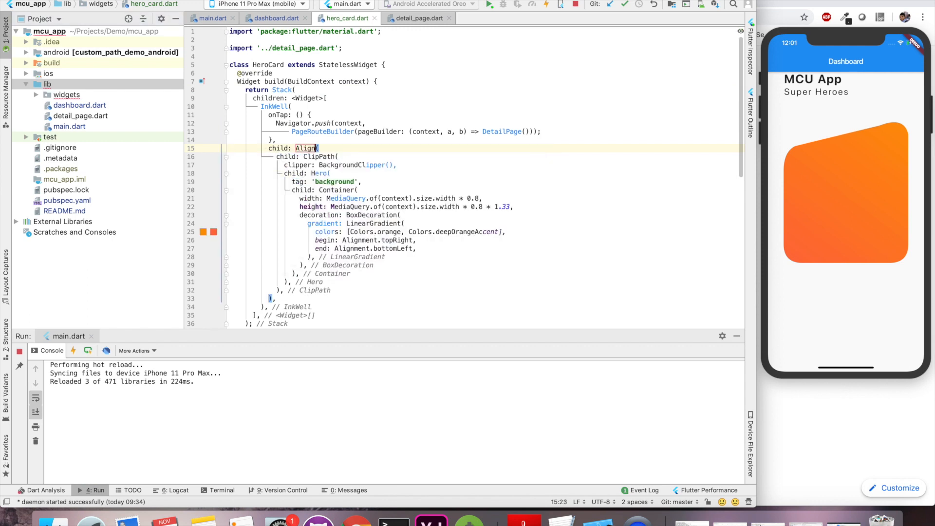
pyautogui.write('al')
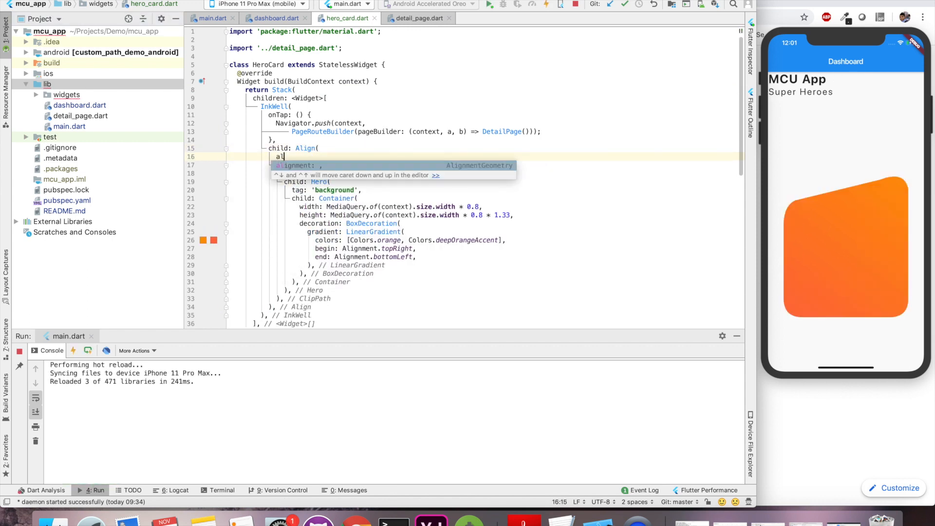
pyautogui.write('Alignment.bottomCenter,')
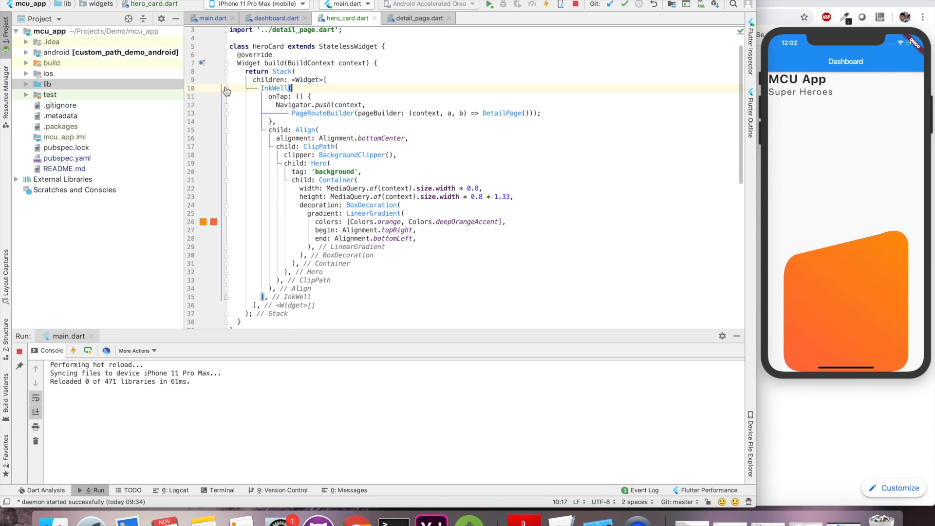
# - Add Image.asset('assets/iron_man.png') to the HeroCard Stack children
pyautogui.click(227, 88)
pyautogui.write("Image.asset('ass")
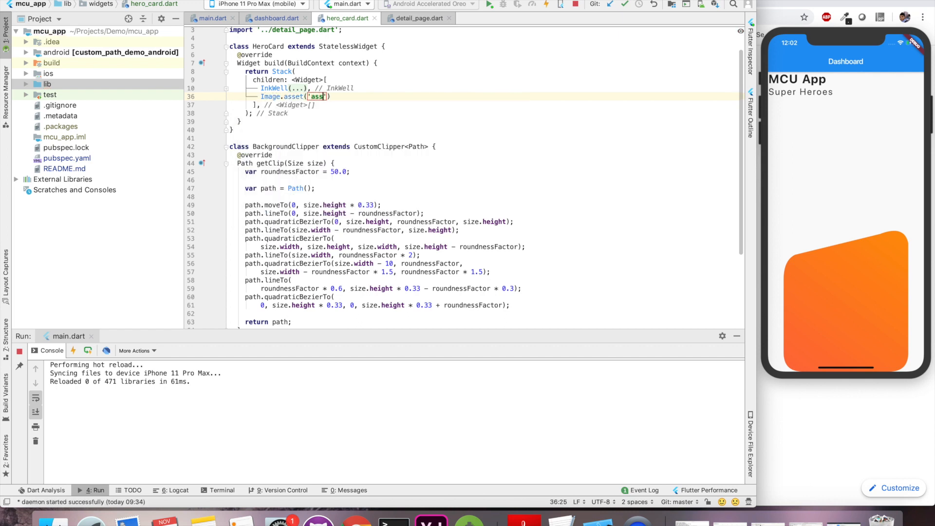
pyautogui.write('ets')
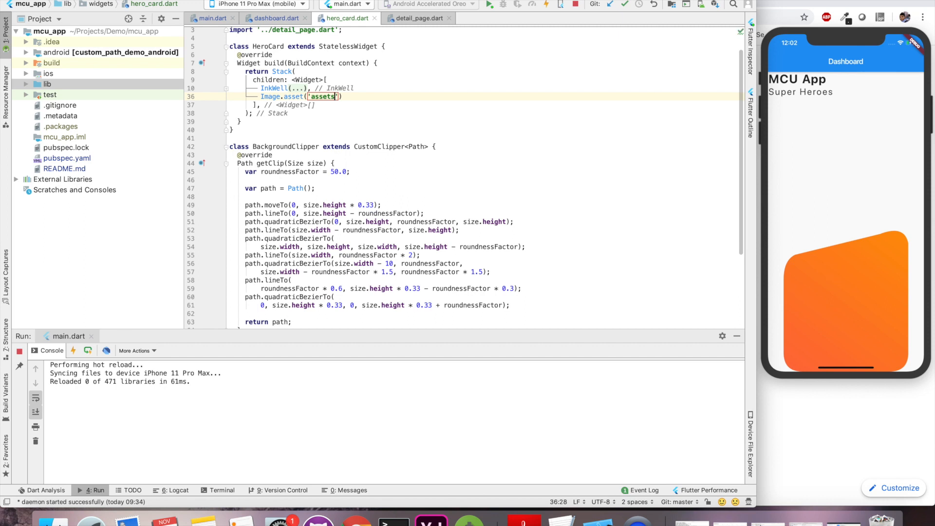
pyautogui.write('/iron_man.png')
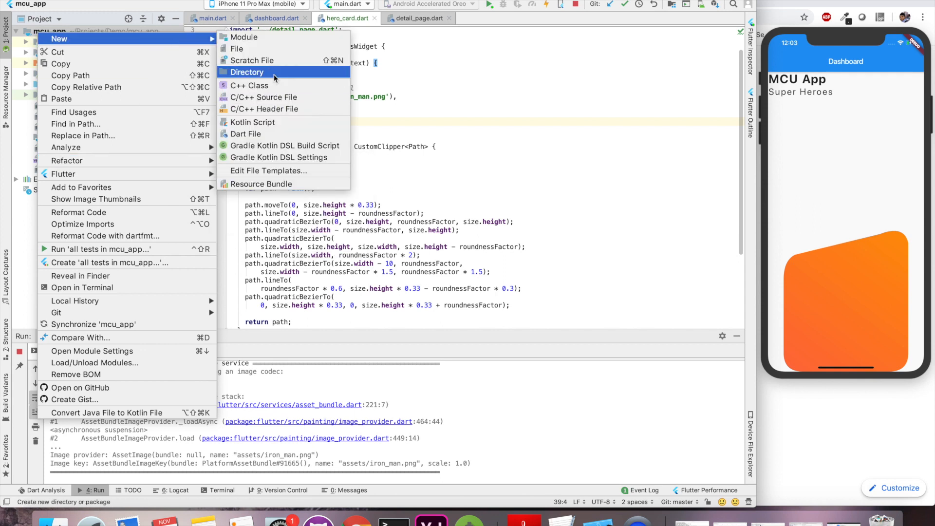
# - Create an assets directory in the project and copy iron_man.png into it
pyautogui.click(247, 72)
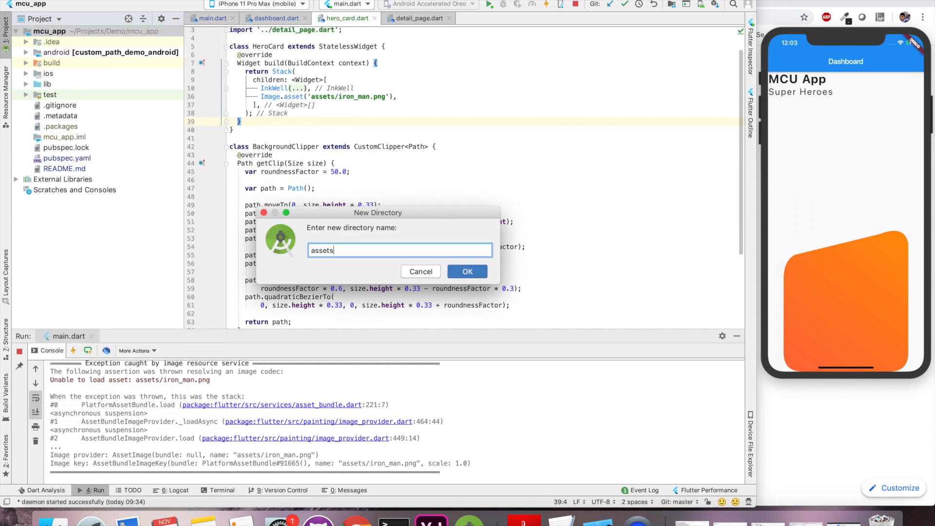
pyautogui.click(467, 271)
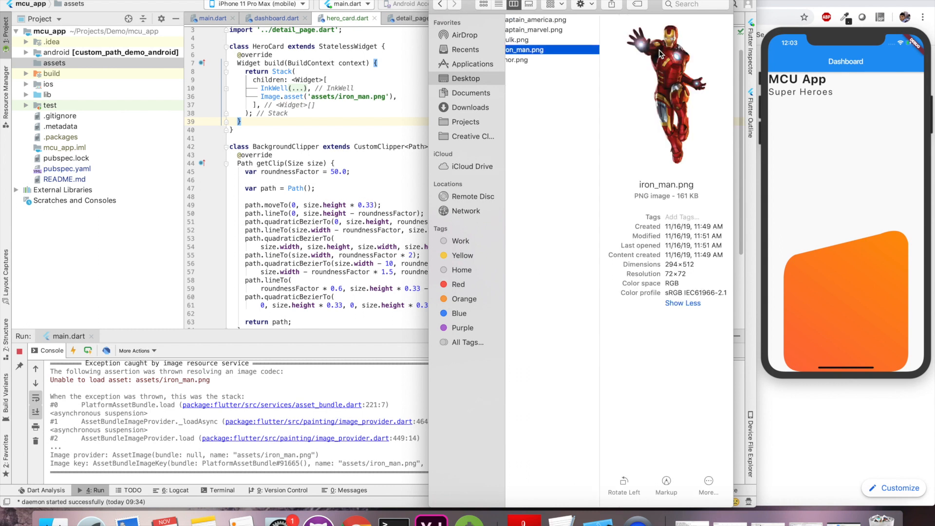
pyautogui.click(54, 62)
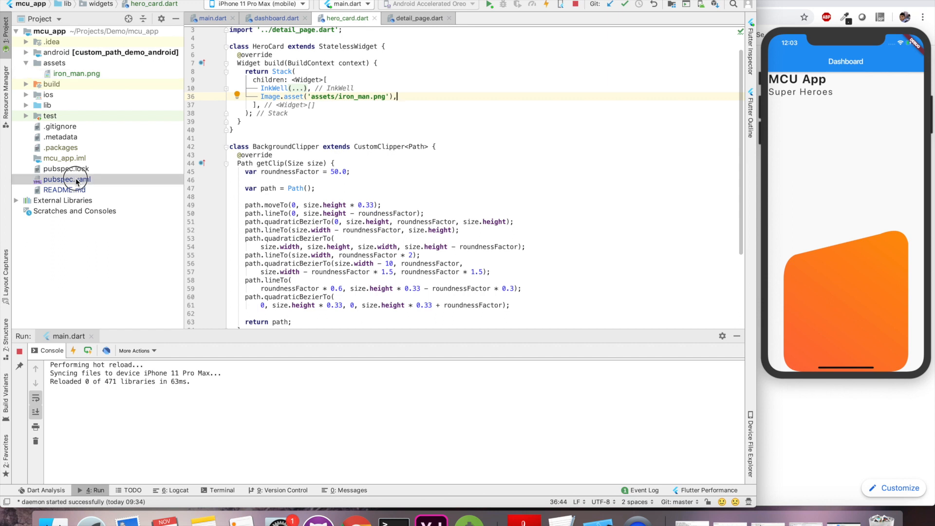
# - Declare the assets/ folder in pubspec.yaml's flutter assets section
pyautogui.click(66, 178)
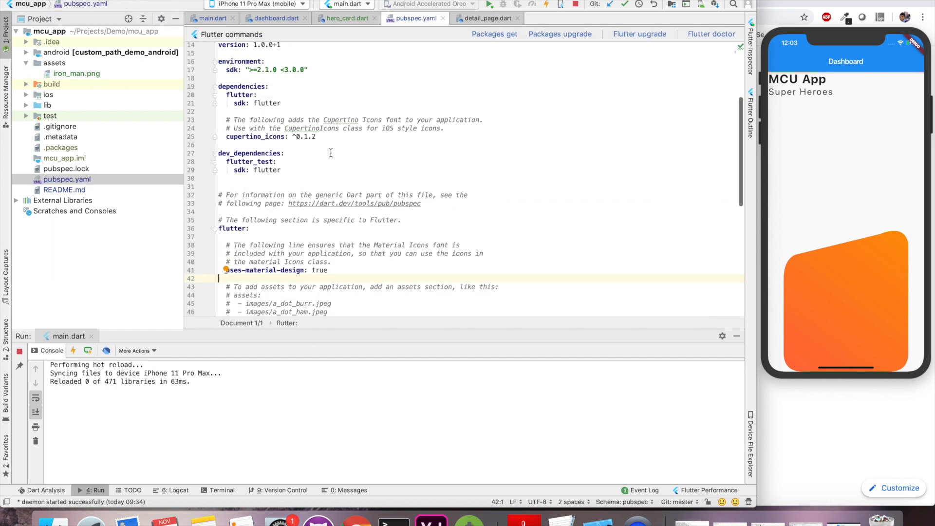
pyautogui.scroll(-3)
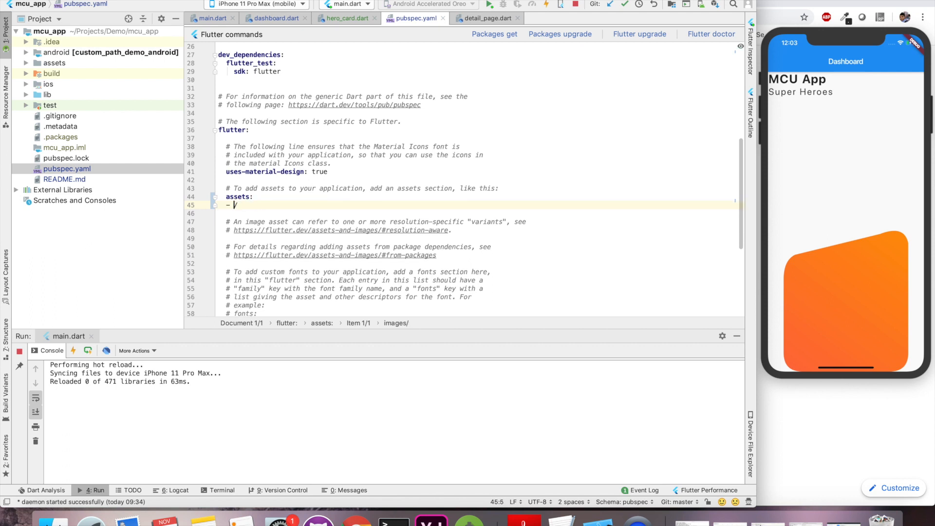
pyautogui.write("assets/iron_man.png'),),")
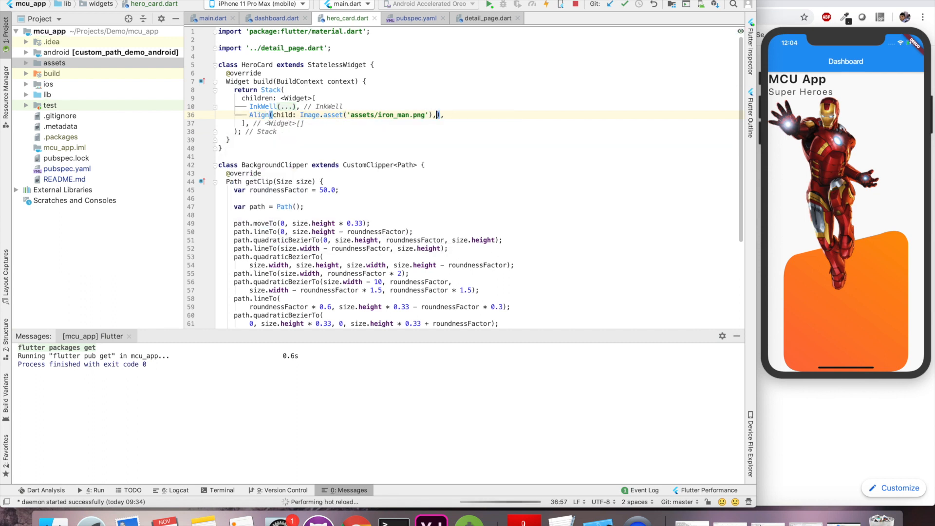
# - Set the image's Align to Alignment.center and start a Column in the Stack
pyautogui.write('alignment: Alignment.,')
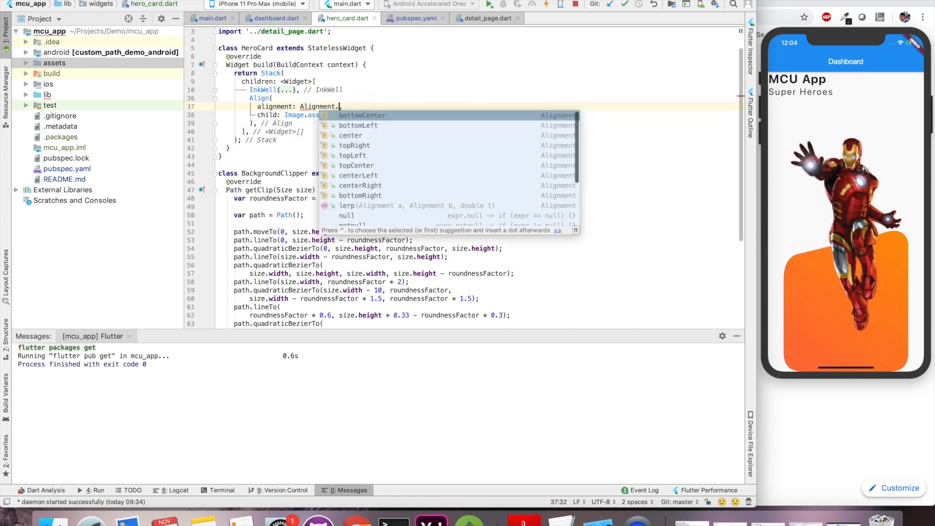
pyautogui.click(351, 135)
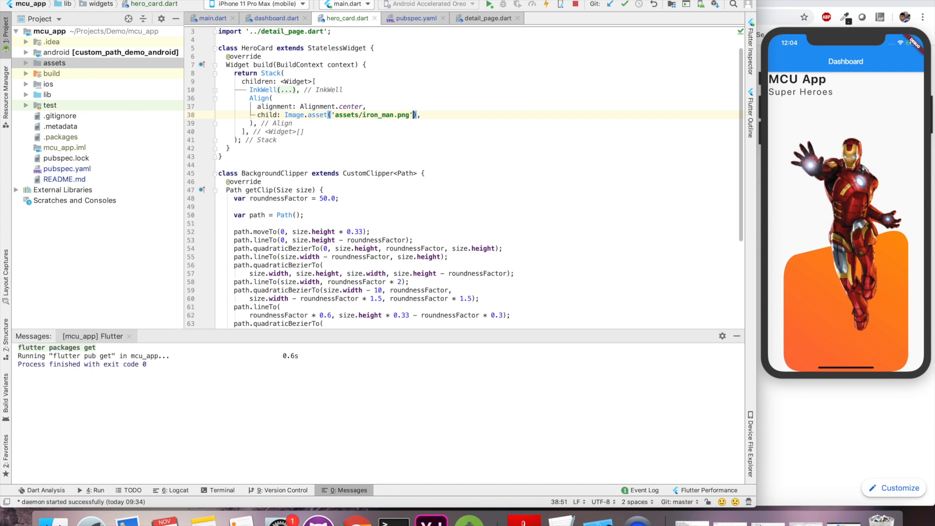
pyautogui.click(213, 99)
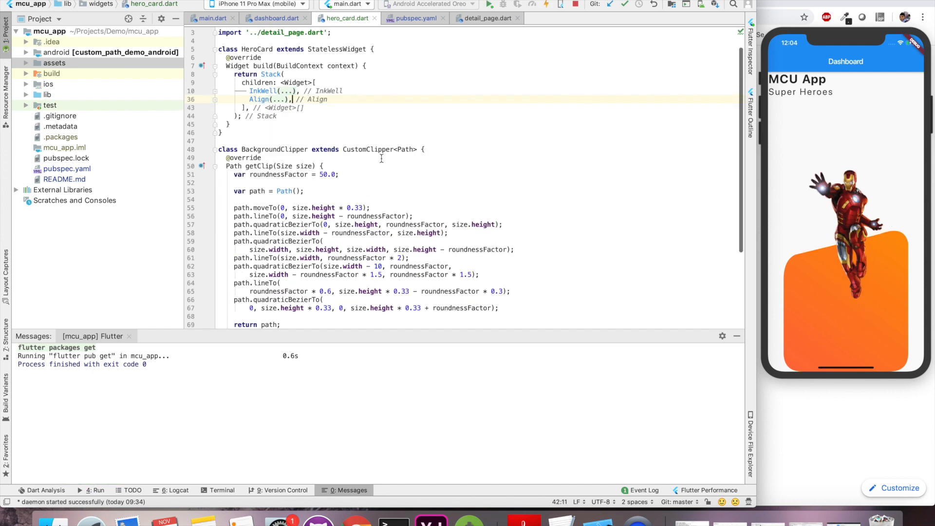
pyautogui.write('Column(')
pyautogui.write('chil')
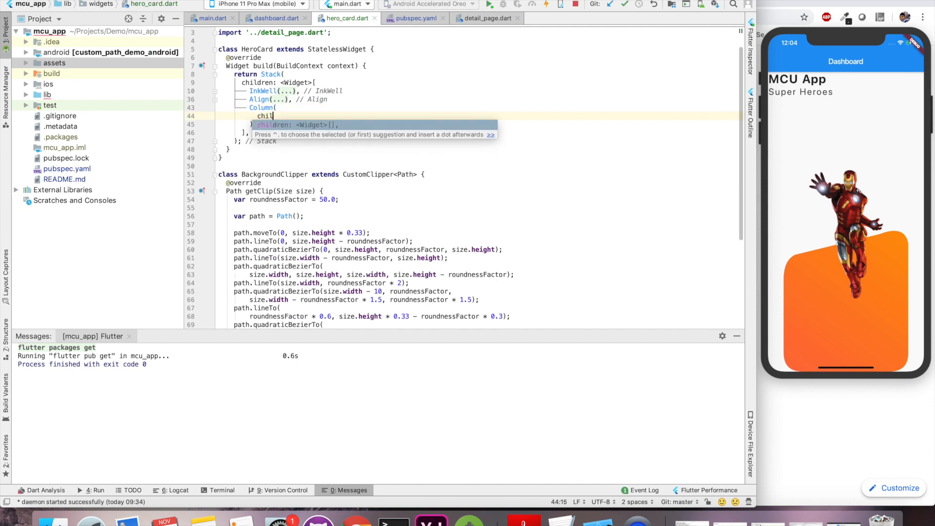
# - Add a Positioned (bottom: 20, left: 80) Column holding two Text('Iron Man') labels
pyautogui.write('Text()')
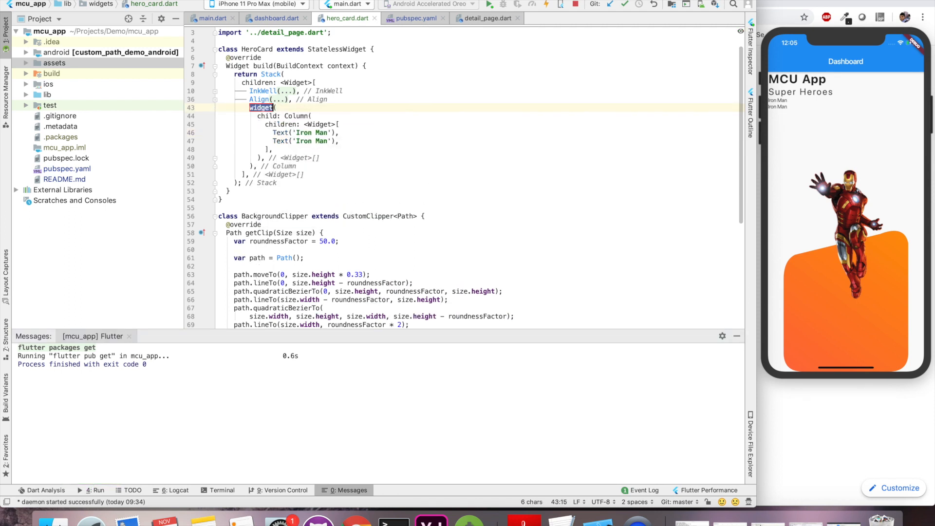
pyautogui.write('Positioned(')
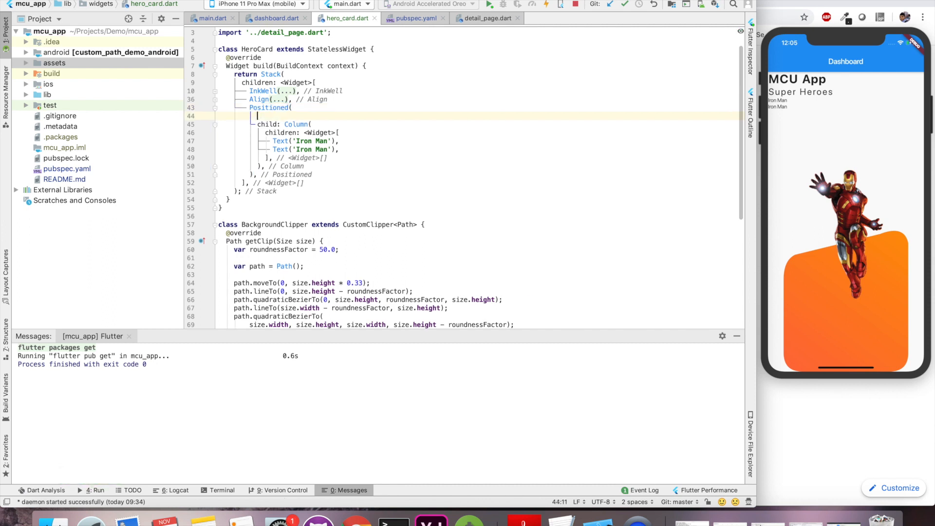
pyautogui.write('bottom: 20,')
pyautogui.write('left: 20,')
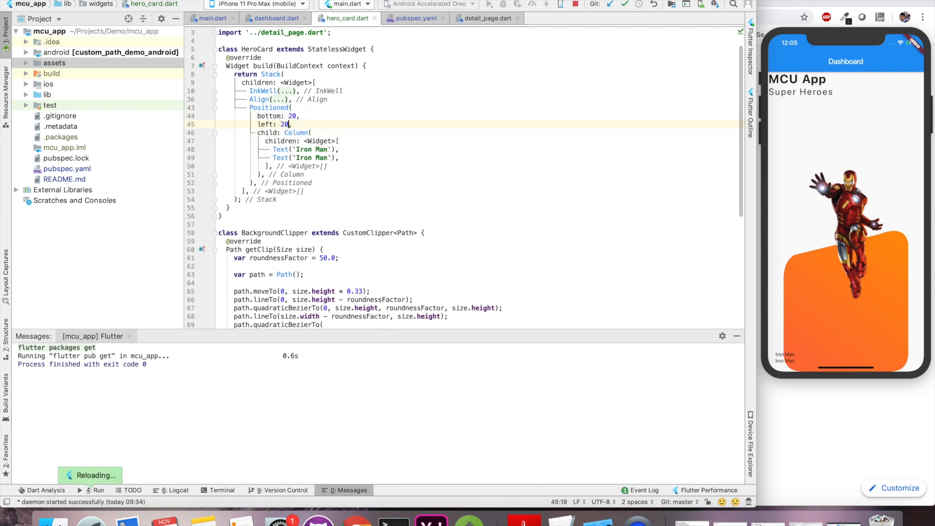
pyautogui.write('4')
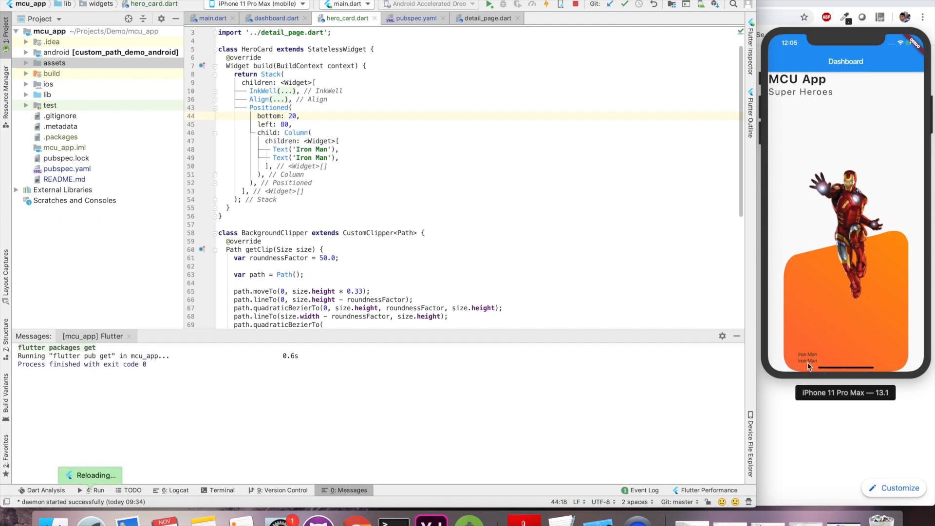
# - Start adding a TextStyle to the Iron Man title Text
pyautogui.write(', style: TextStyle(')
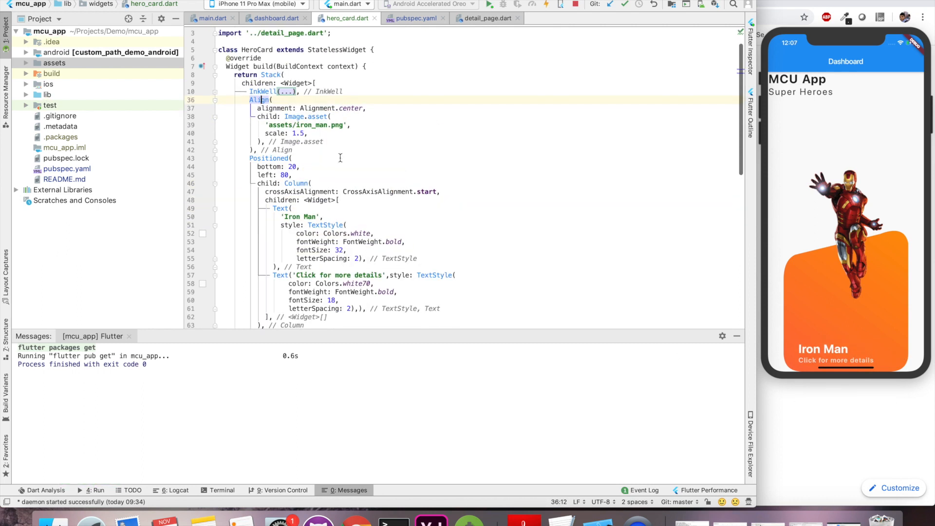
# - Wrap Image.asset in Padding with EdgeInsets.only(top: 80.0) via the Add padding quick fix
pyautogui.click(316, 116)
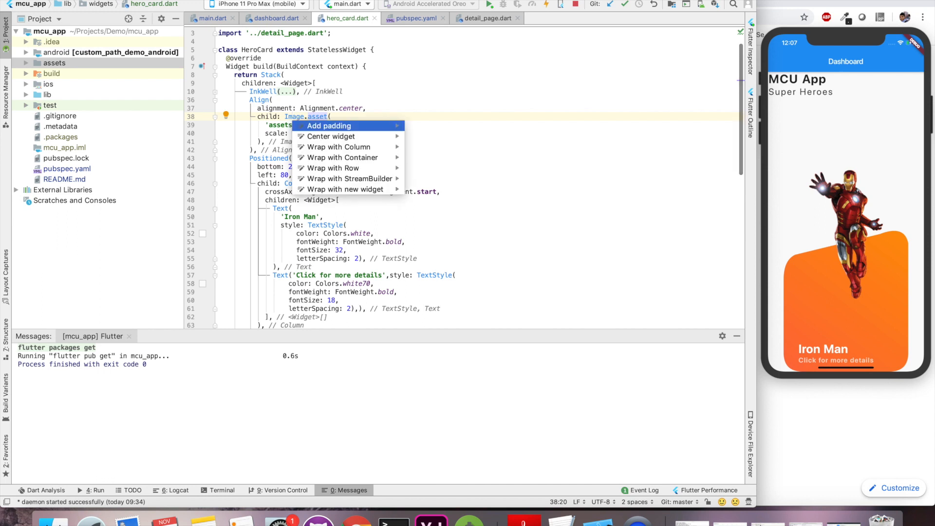
pyautogui.click(328, 126)
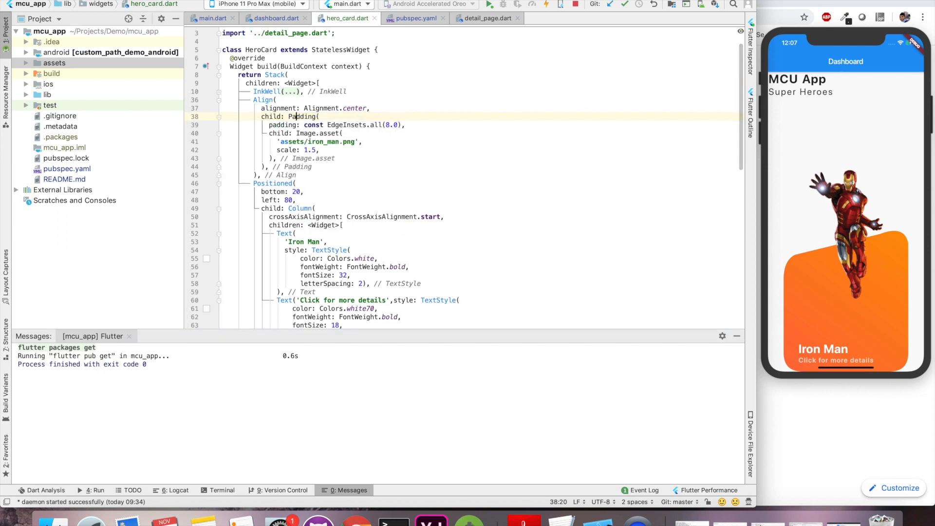
pyautogui.click(364, 125)
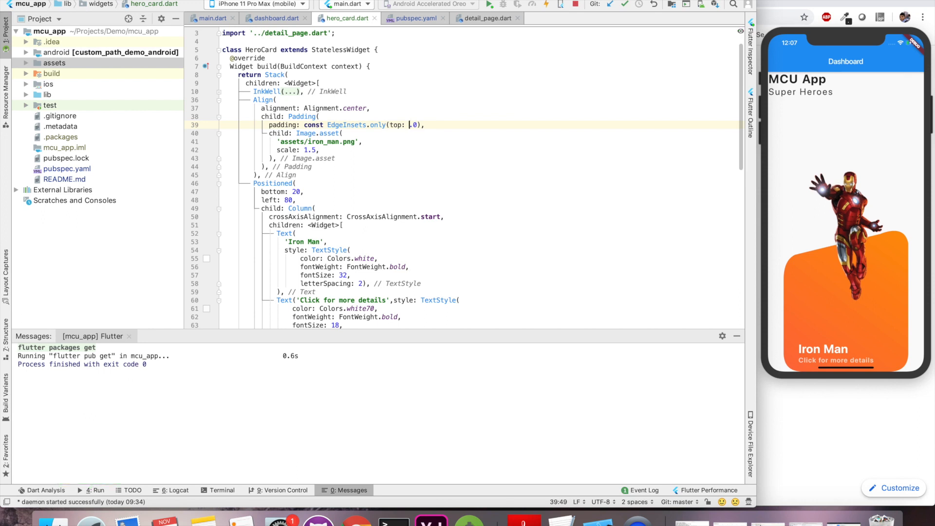
pyautogui.write('40')
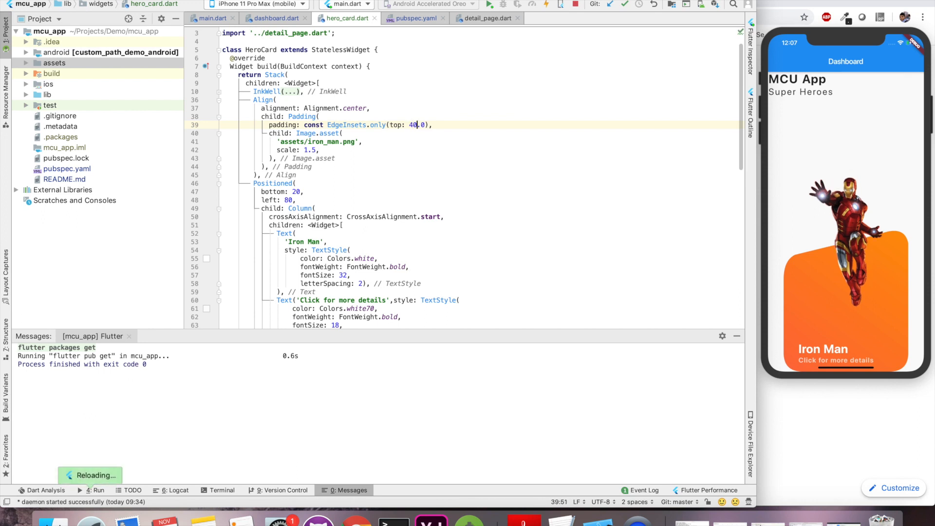
pyautogui.write('8')
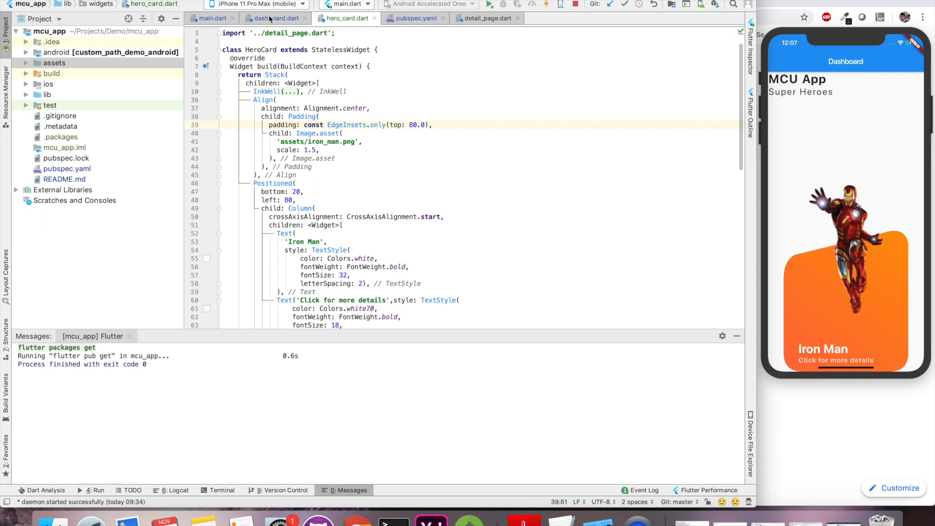
# - Replace the image's top padding with MediaQuery.of(context).size.width * 0.8 * 0.5
pyautogui.click(276, 18)
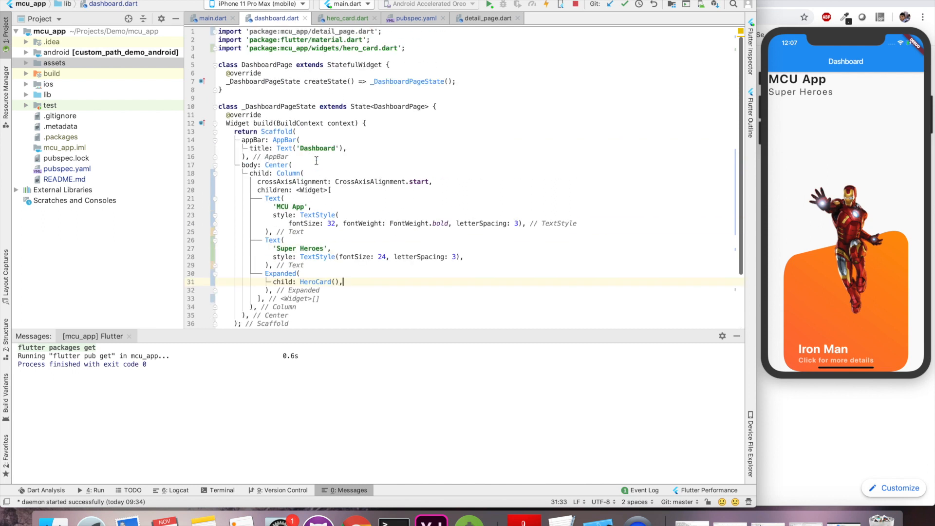
pyautogui.click(345, 18)
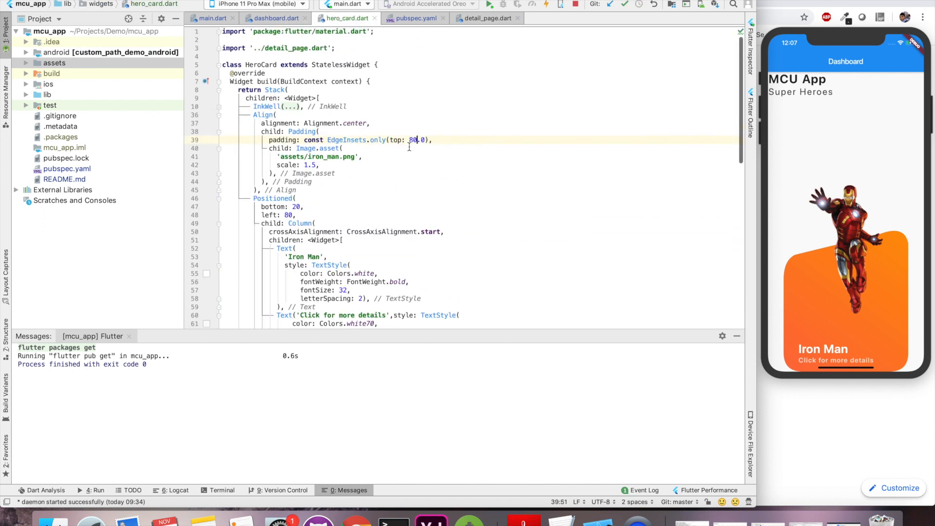
pyautogui.click(229, 106)
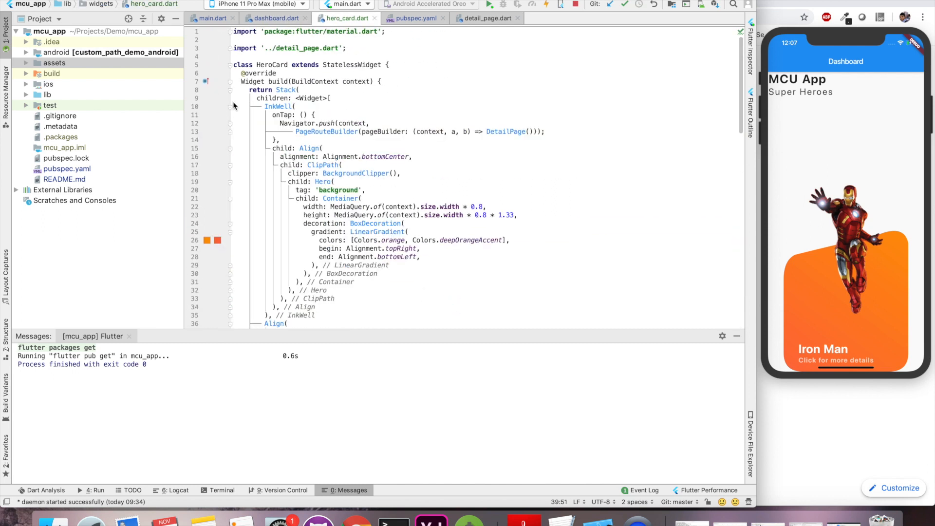
pyautogui.click(478, 206)
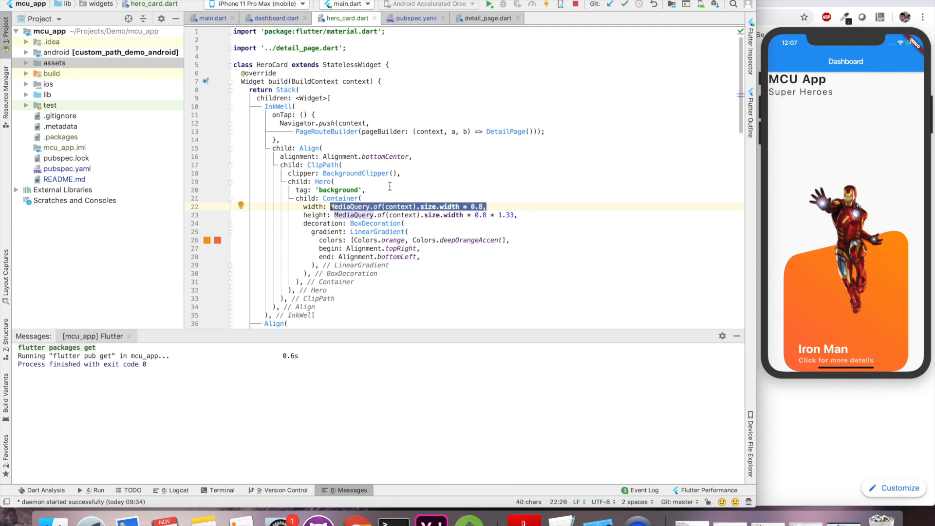
pyautogui.scroll(-3)
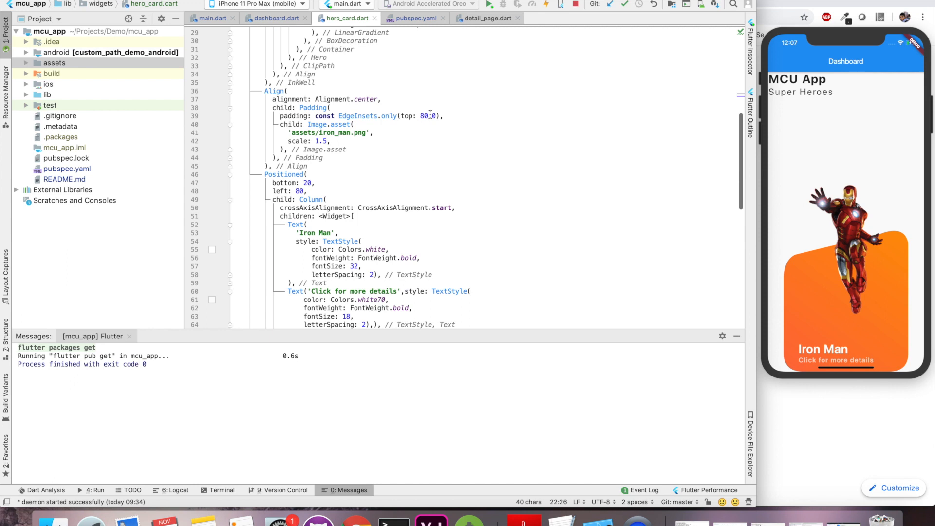
pyautogui.write('MediaQuery.of(context).size.width * 0.8,')
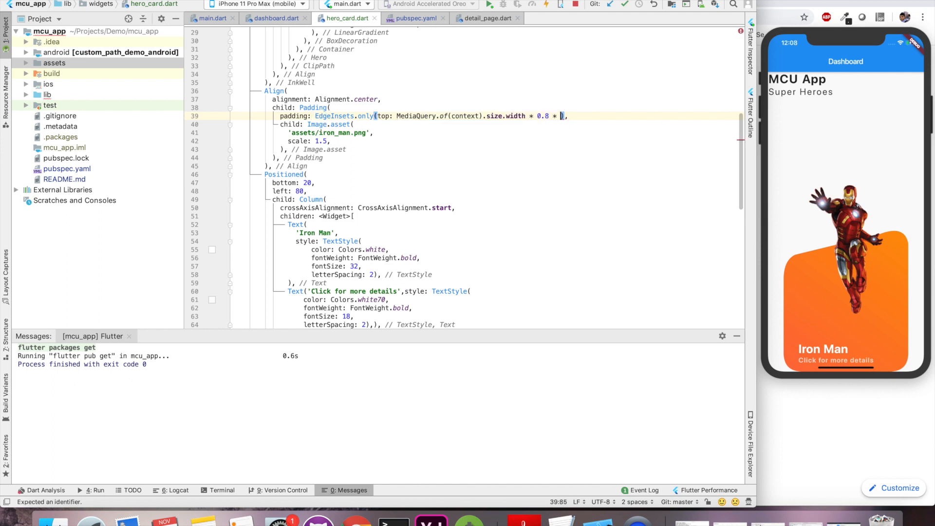
pyautogui.write('* 0.5')
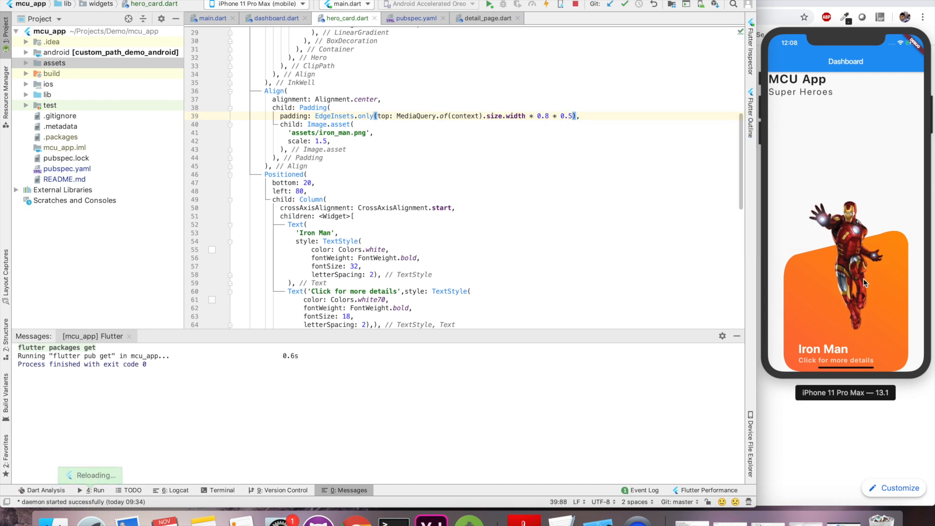
pyautogui.click(275, 18)
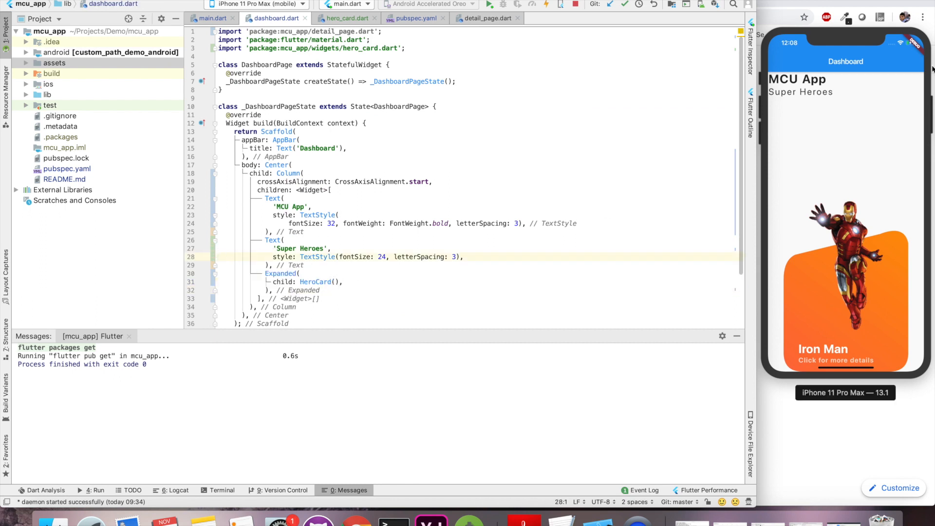
# - Wrap the dashboard body Column in Padding with EdgeInsets.all(32.0)
pyautogui.click(306, 173)
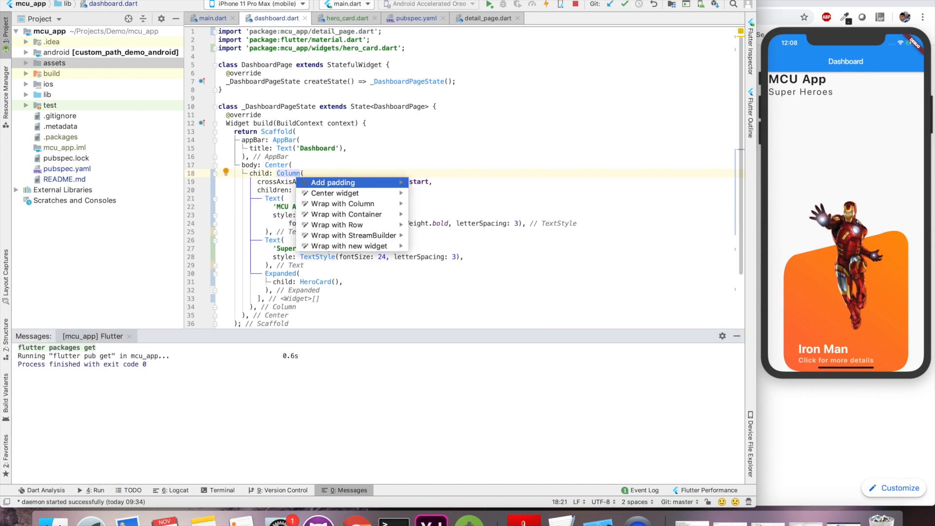
pyautogui.click(333, 182)
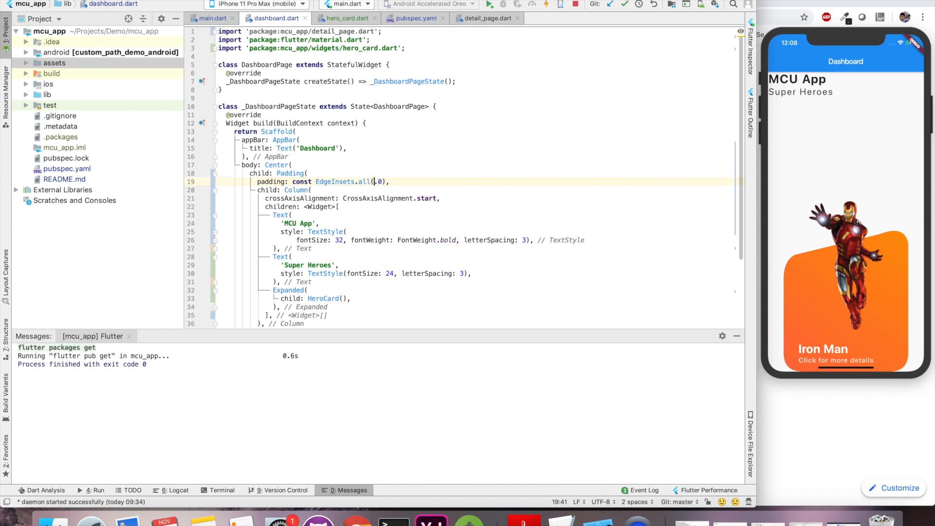
pyautogui.write('32')
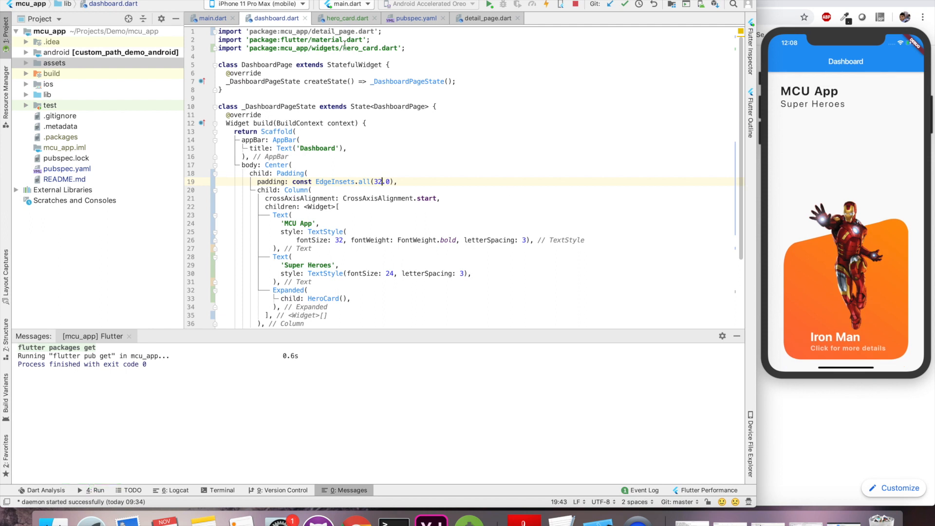
pyautogui.click(346, 18)
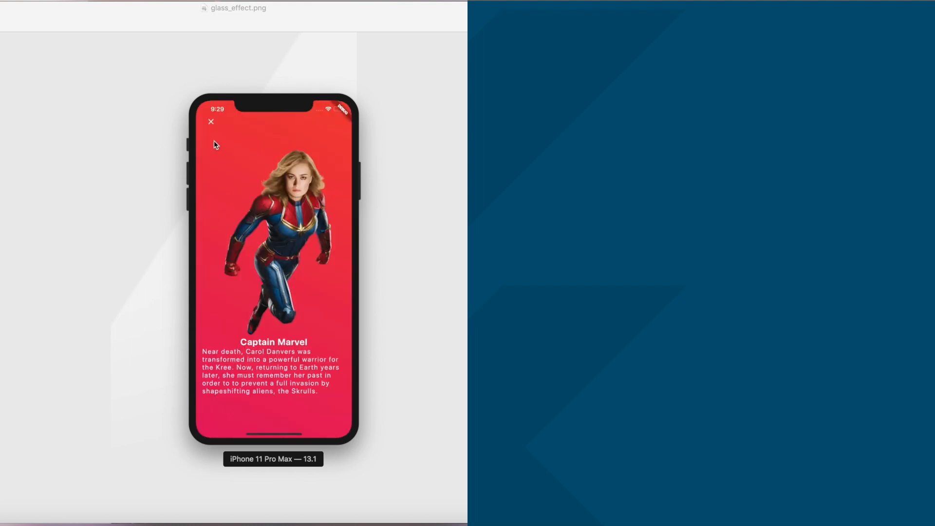
# - Close the Captain Marvel and Captain America detail pages to show the finished dashboard
pyautogui.click(211, 121)
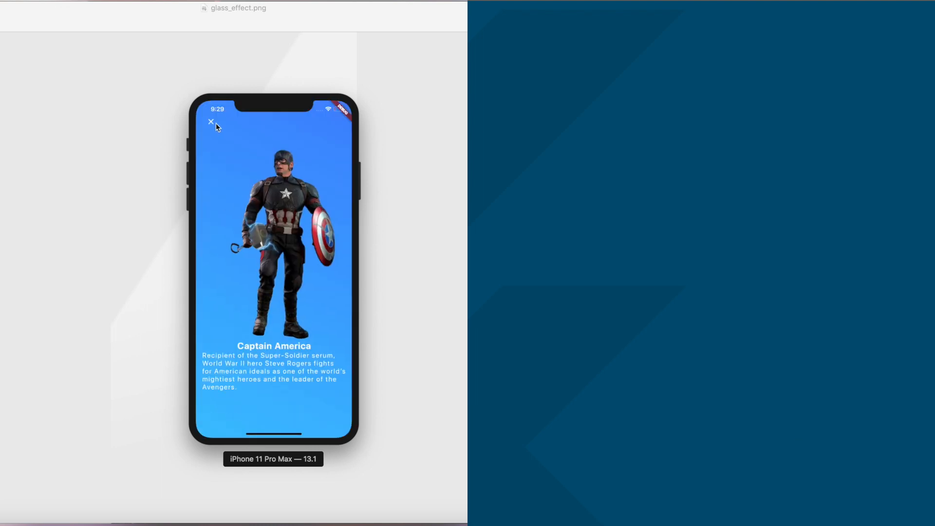
pyautogui.click(210, 121)
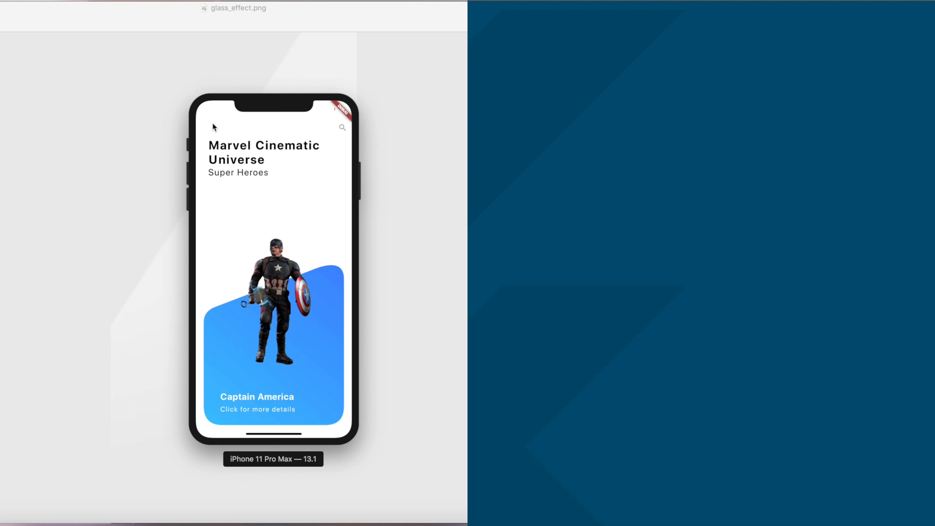